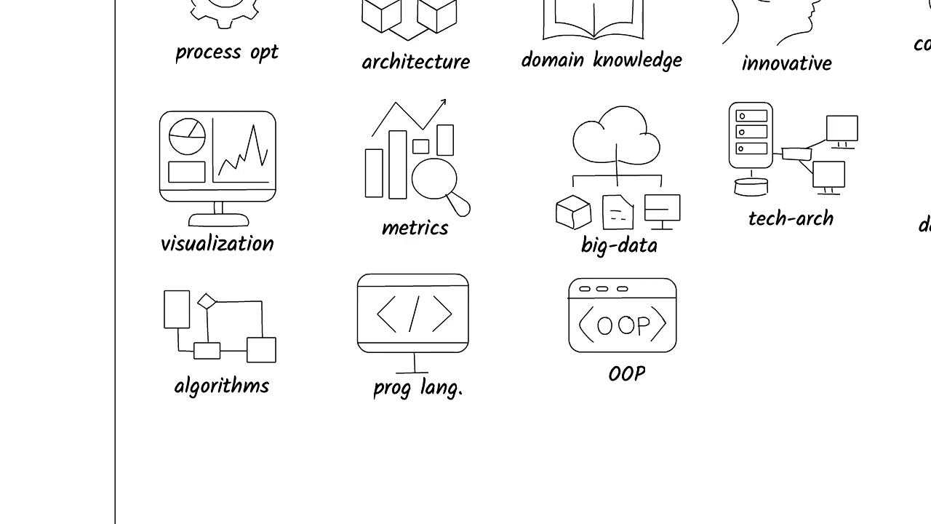
pyautogui.hscroll(3)
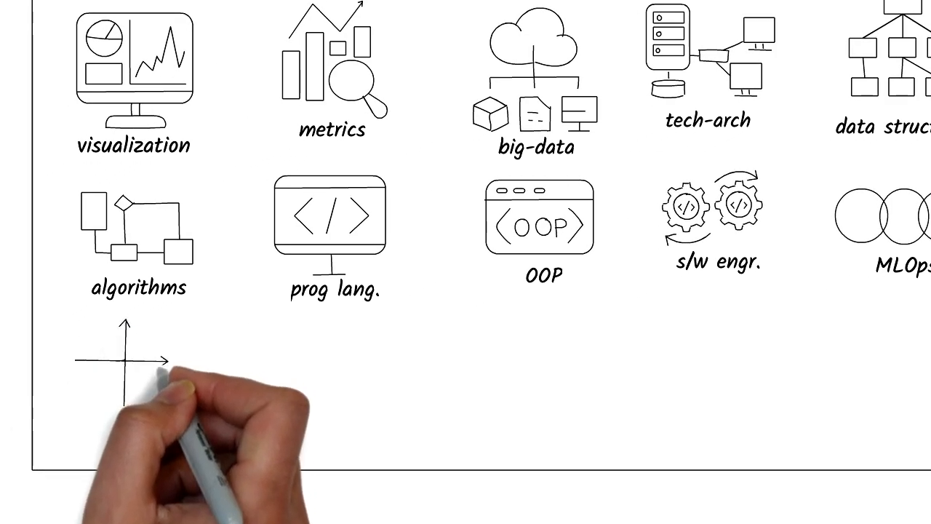
pyautogui.moveTo(134, 356)
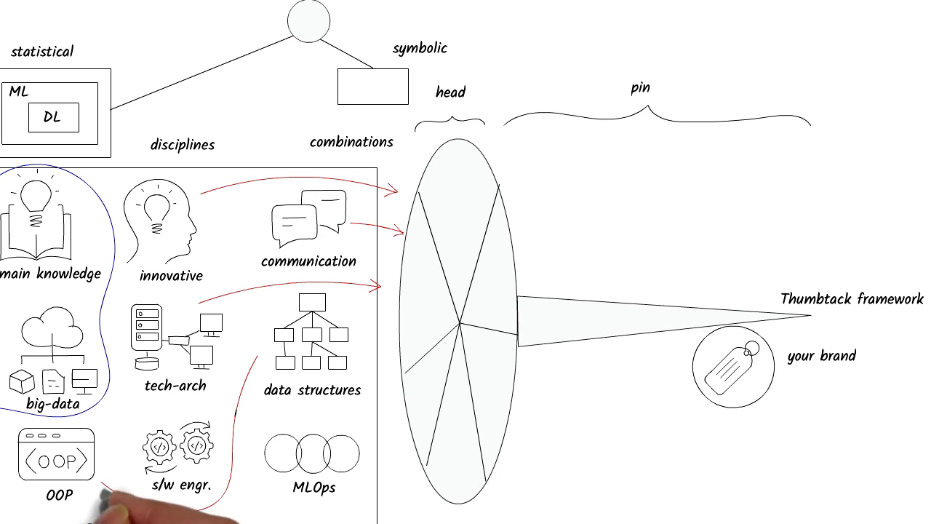
pyautogui.write('dependencies')
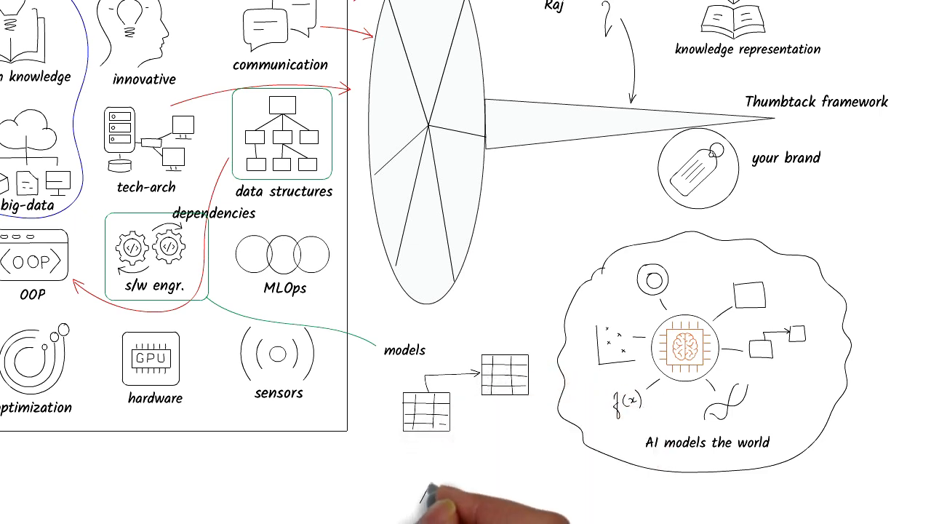
pyautogui.moveTo(473, 487)
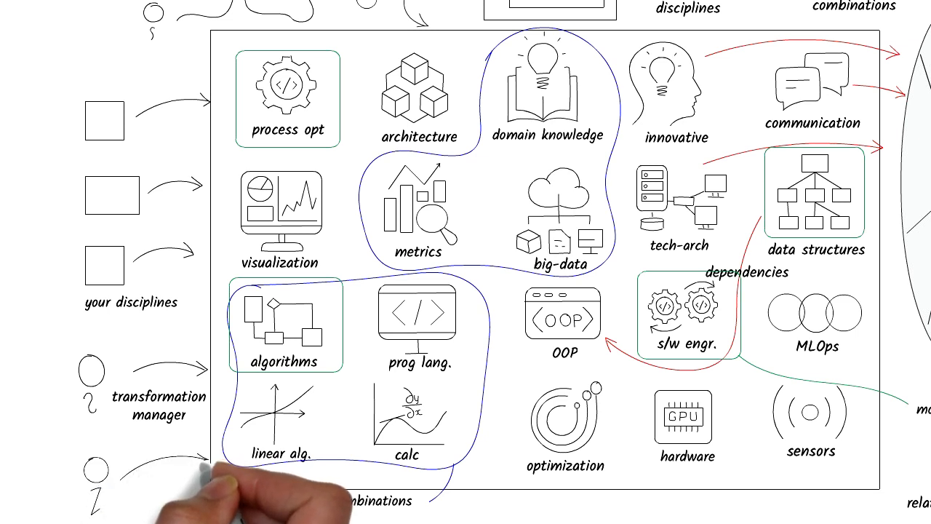
pyautogui.write('domain expert')
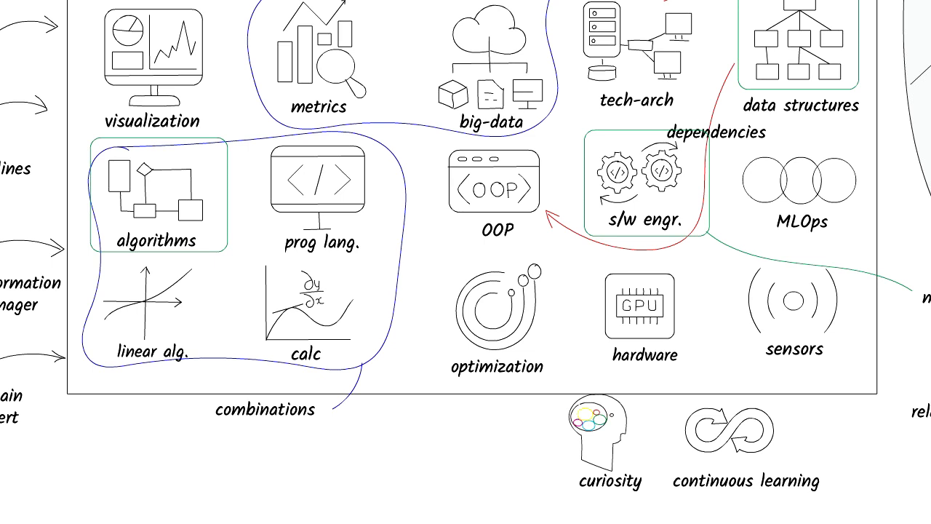
pyautogui.write('www.dr')
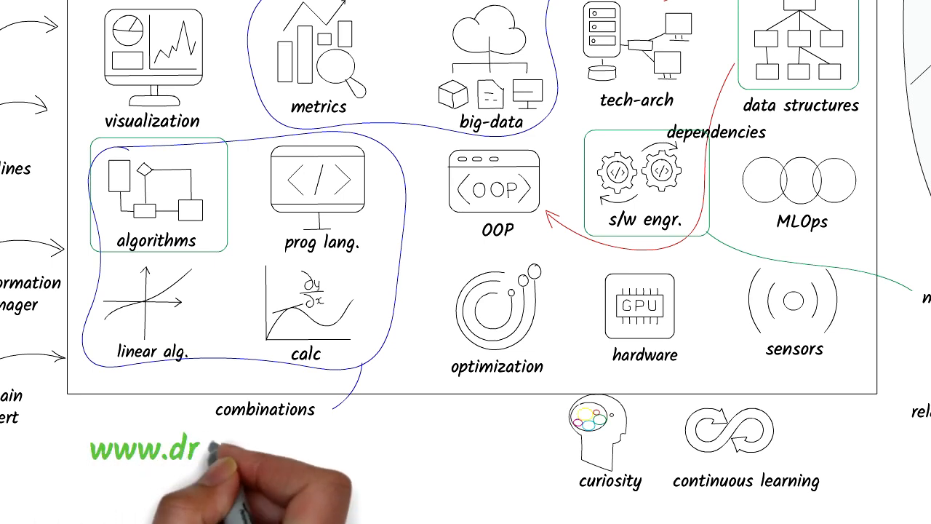